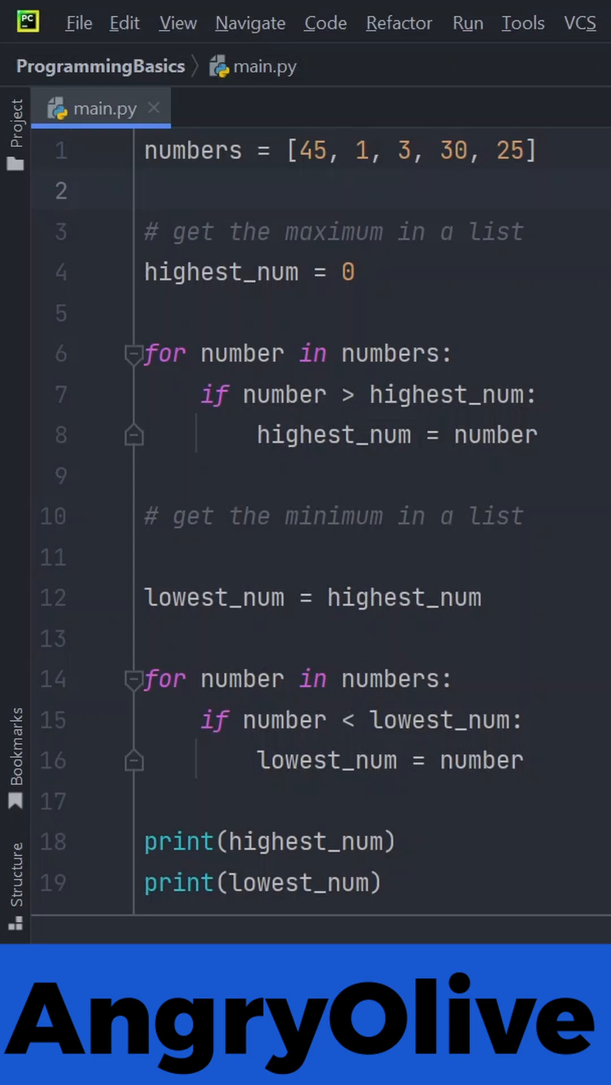
Replace the manual maximum loop with highest_num = max() on line 4.
left_click(146, 190)
type("max()")
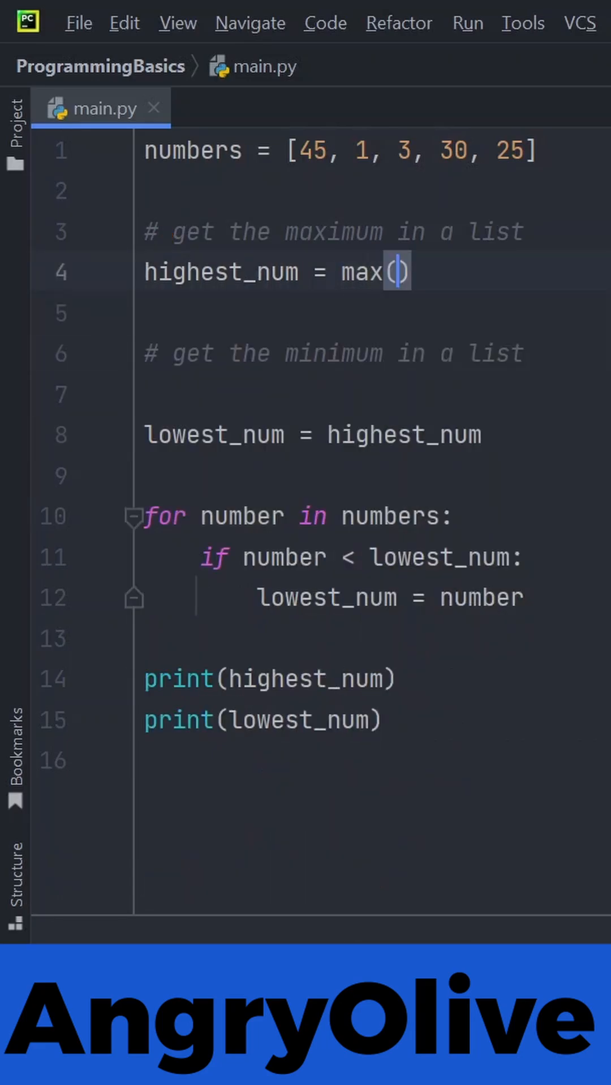
Complete highest_num = max(numbers) and lowest_num = min(numbers), then run main.py printing 45 and 1.
left_click(398, 273)
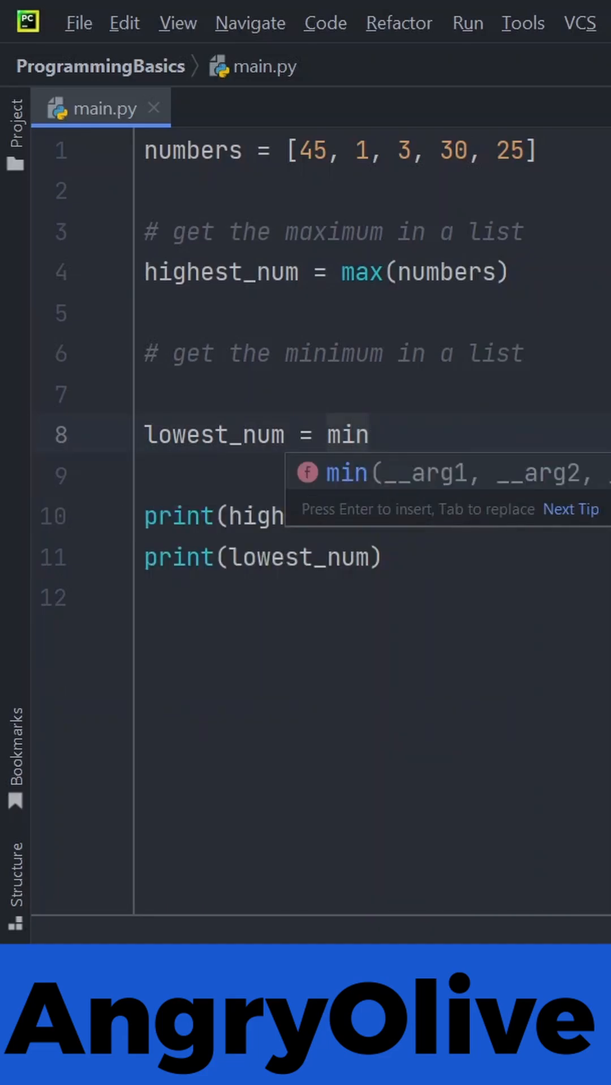
type("(number")
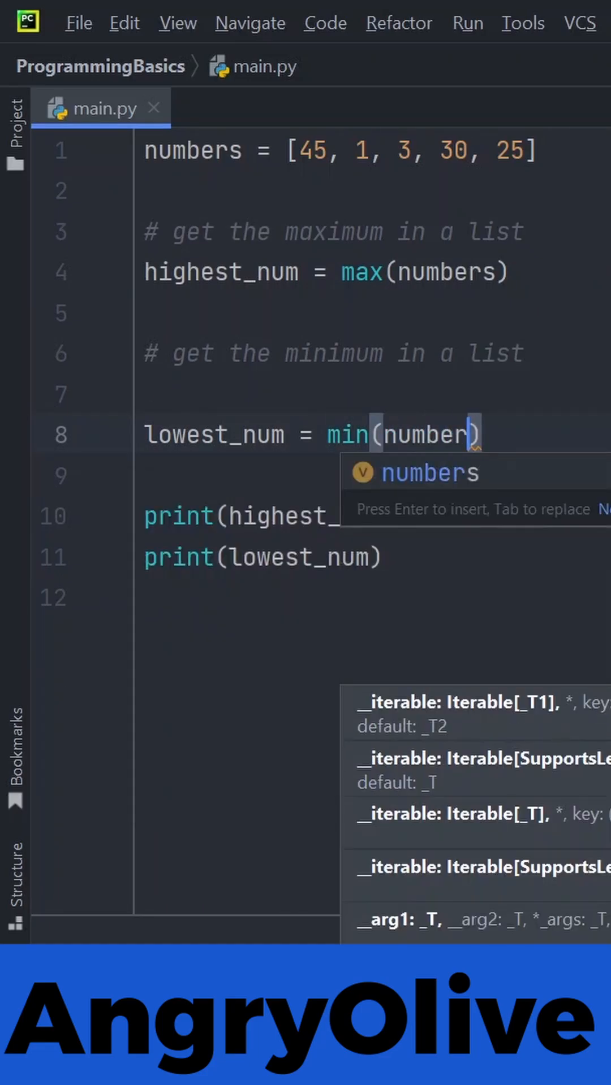
key("Tab")
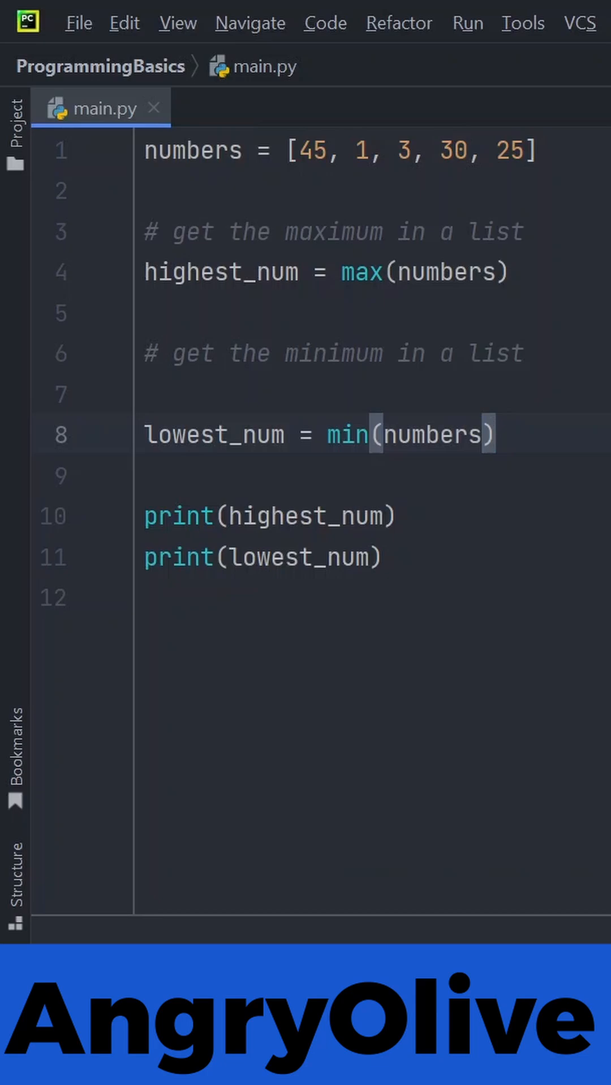
left_click(464, 23)
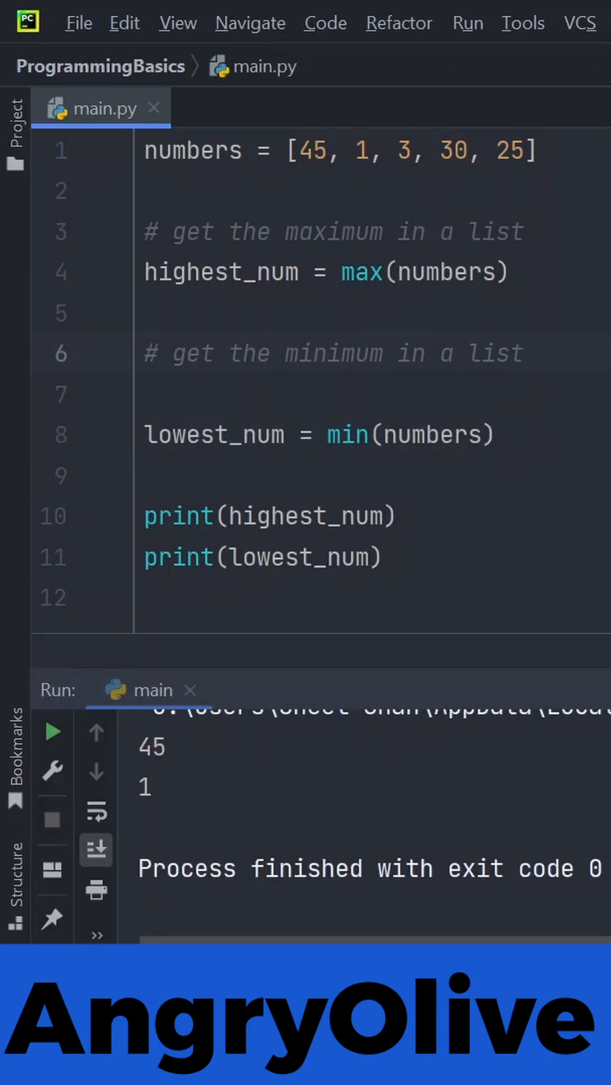